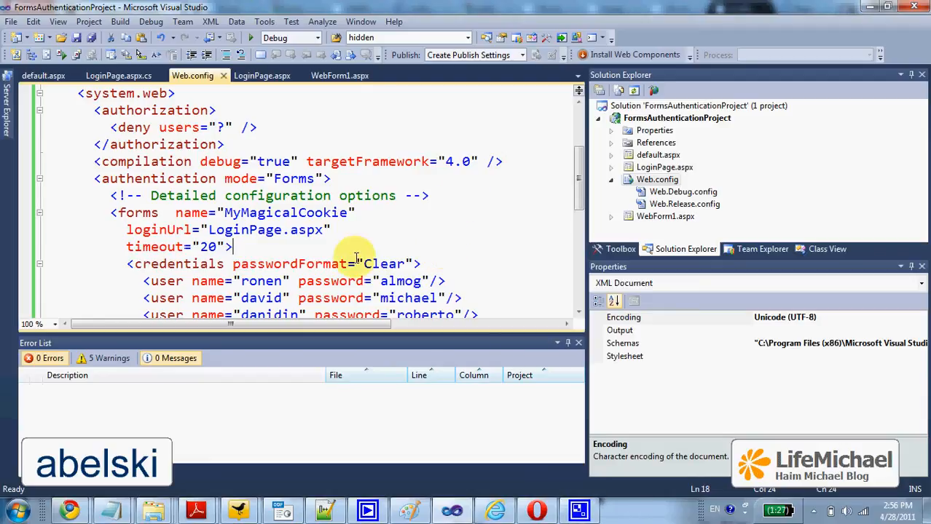
pyautogui.moveTo(220, 96)
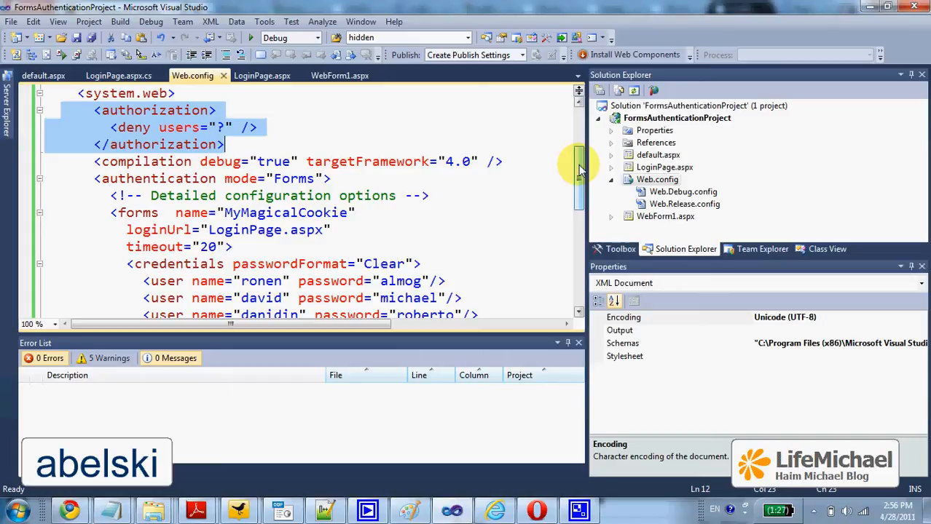
# Review web.config's forms authentication settings and the cookie name MyMagicalCookie.
pyautogui.click(343, 212)
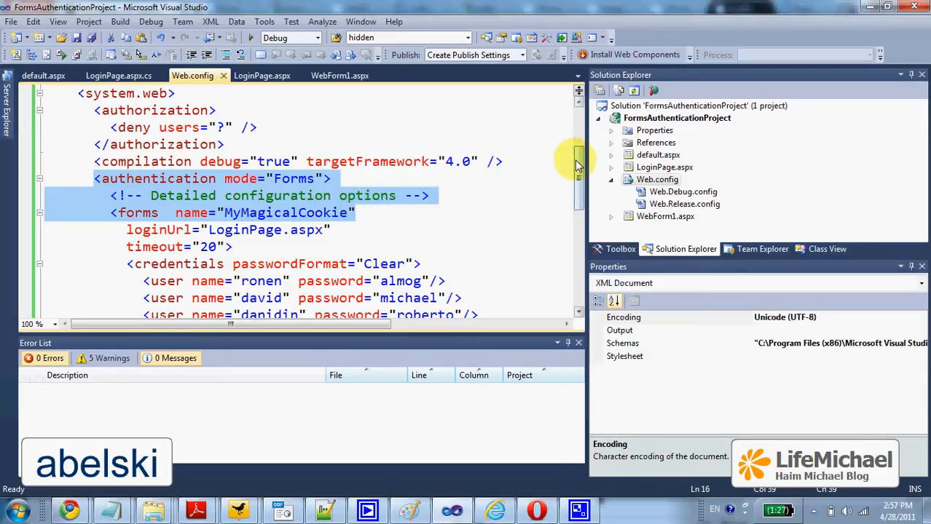
pyautogui.scroll(-3)
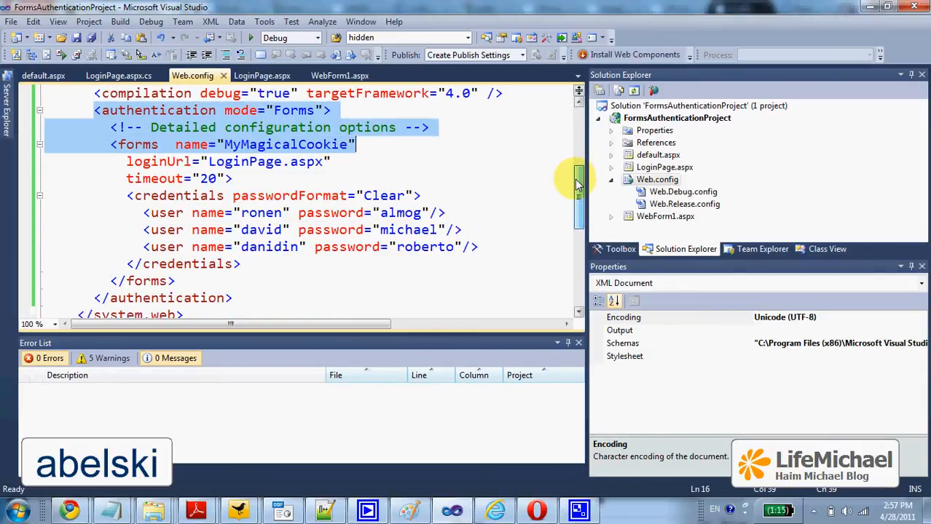
pyautogui.click(284, 144)
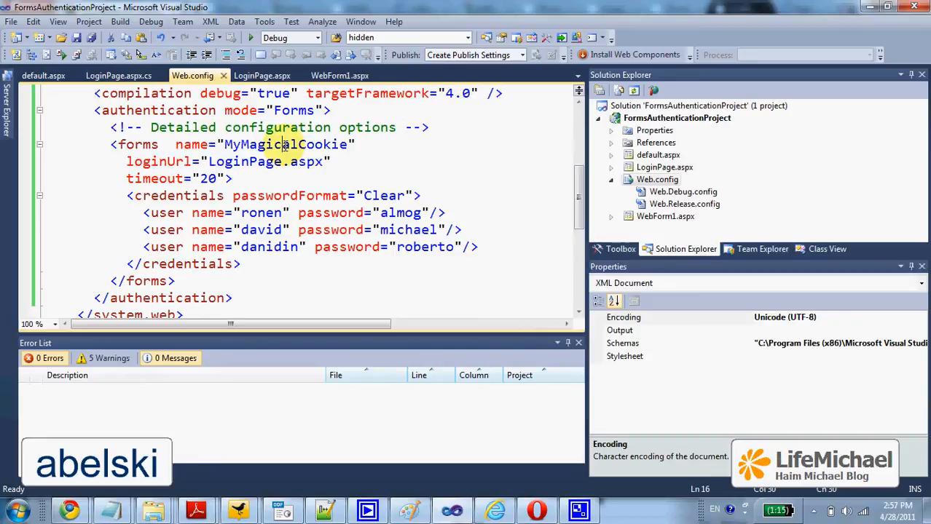
pyautogui.doubleClick(285, 144)
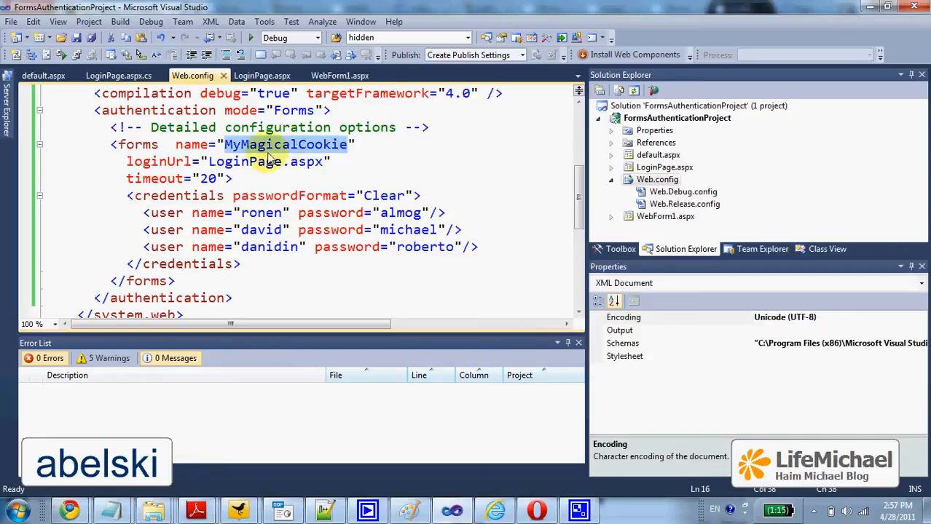
pyautogui.click(232, 161)
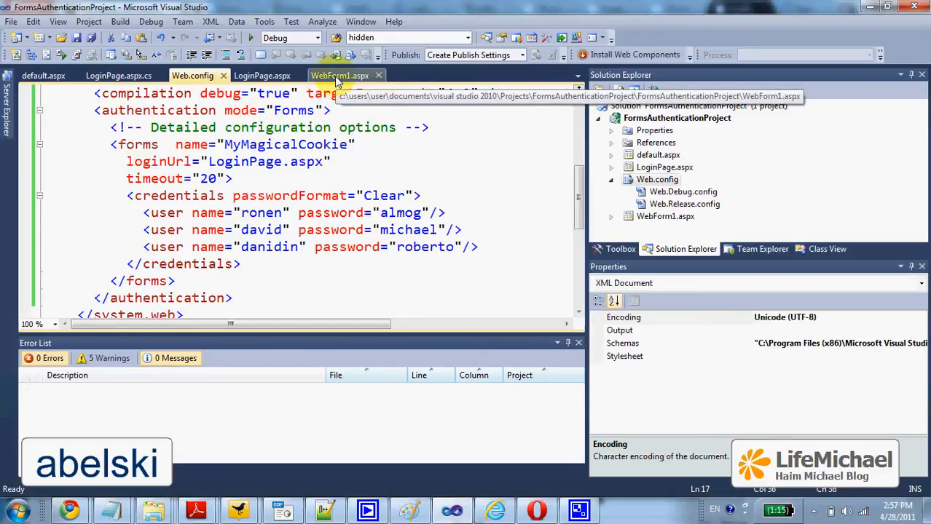
pyautogui.click(339, 75)
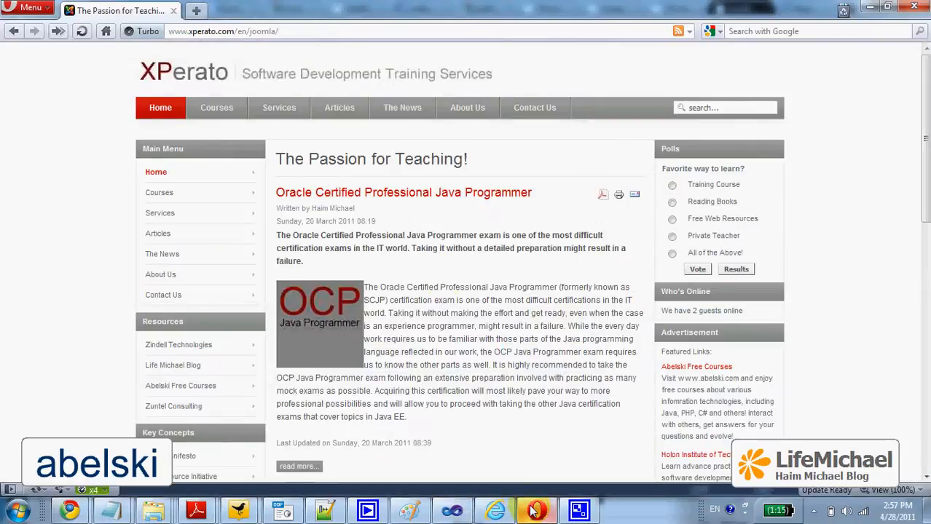
pyautogui.click(211, 30)
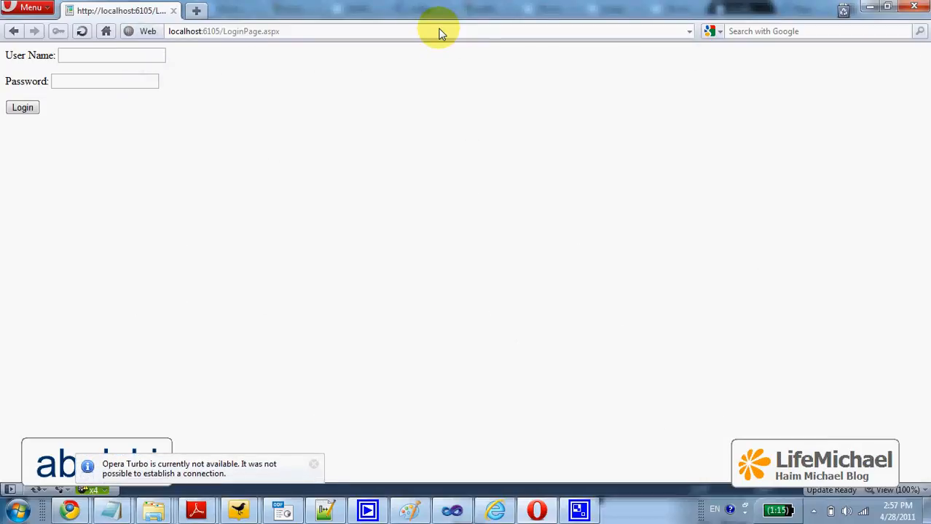
pyautogui.click(270, 31)
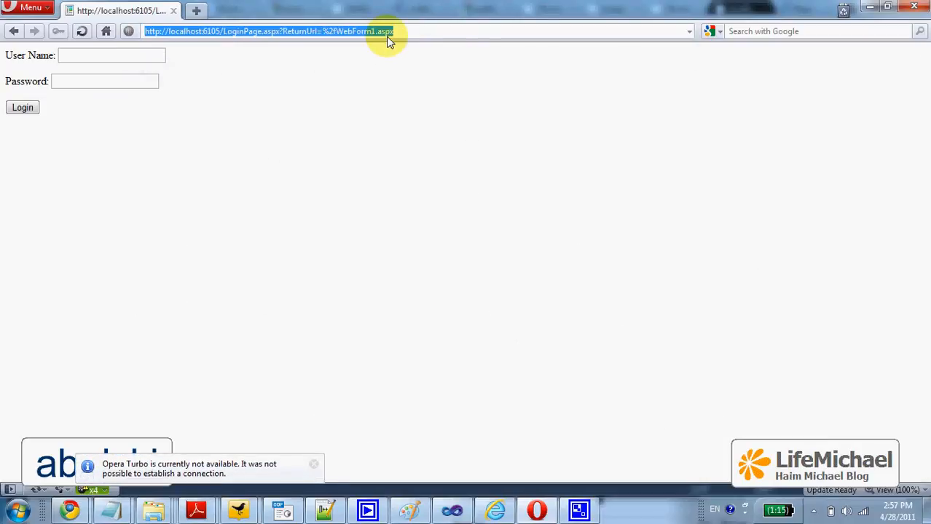
pyautogui.write('http://localhost:6105/WebForm1.aspx')
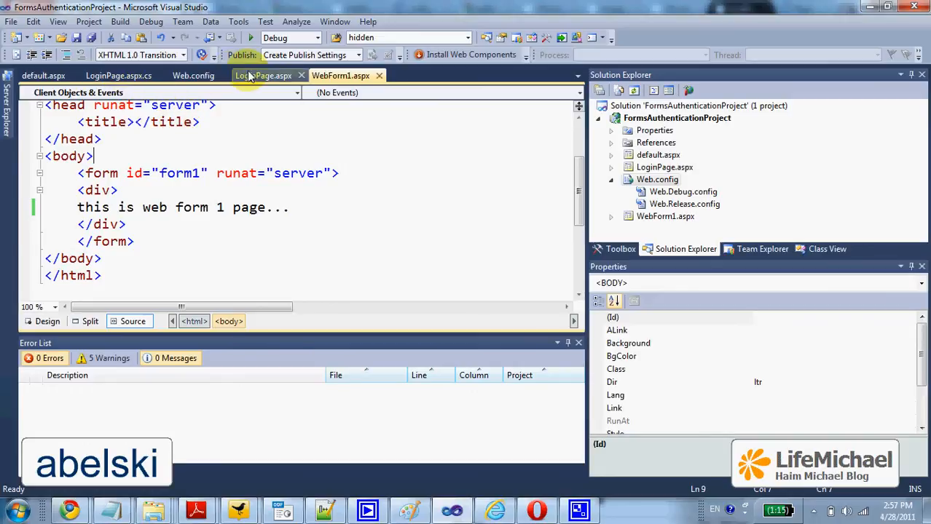
# Show the login page's code, which authenticates and redirects or says 'not allowed', then return to Opera.
pyautogui.click(263, 75)
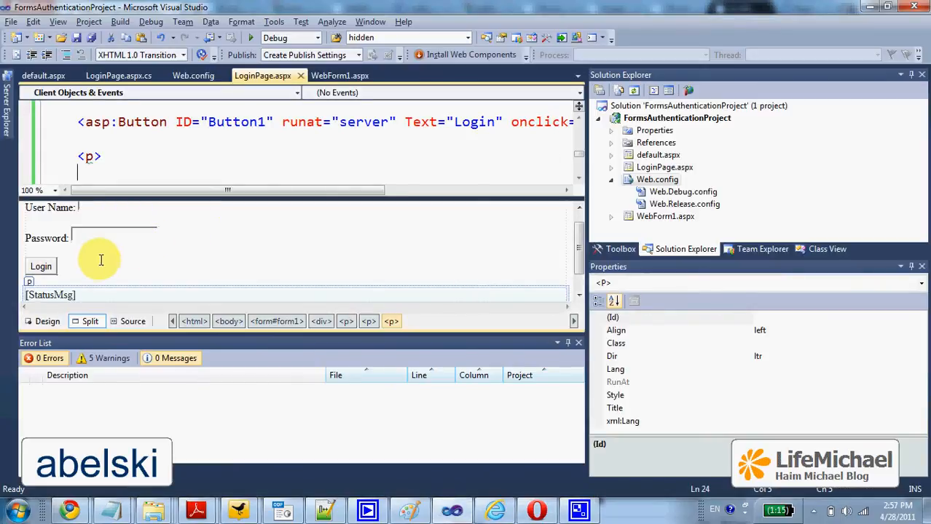
pyautogui.moveTo(184, 202)
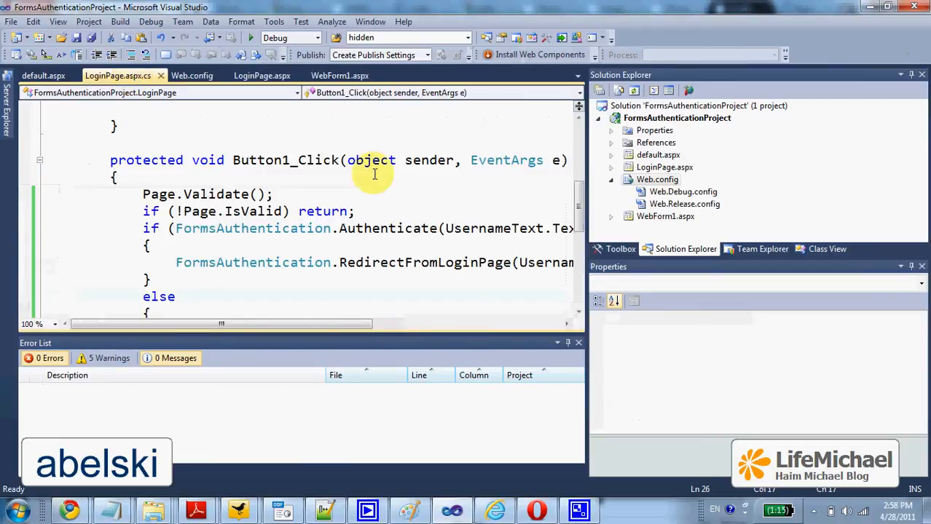
pyautogui.scroll(-3)
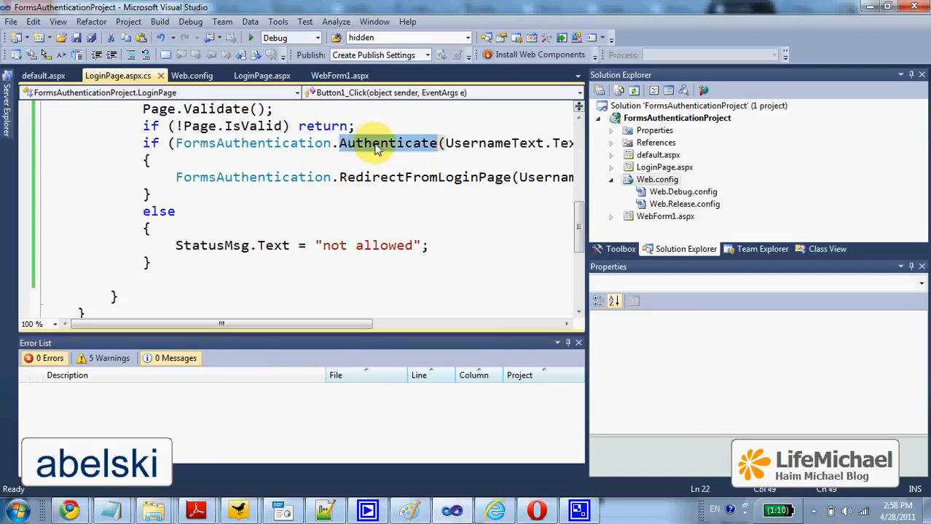
pyautogui.moveTo(384, 284)
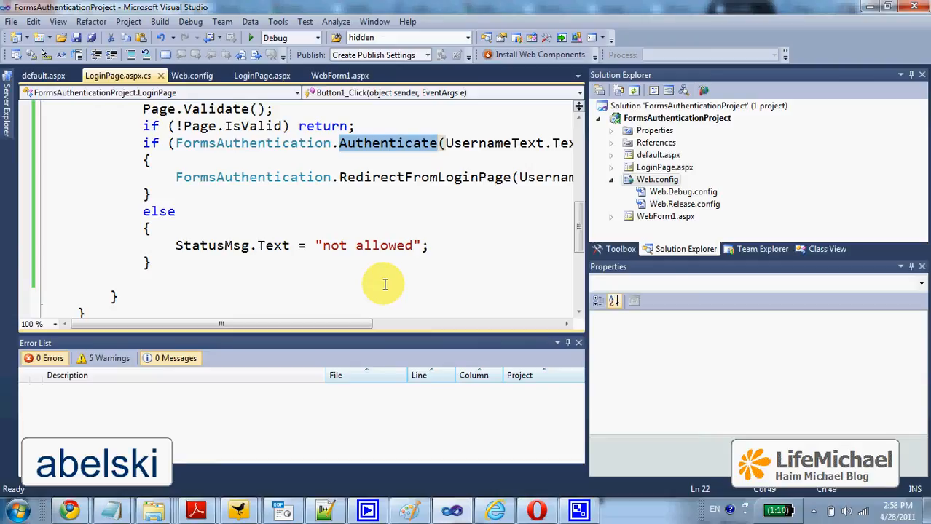
pyautogui.moveTo(230, 168)
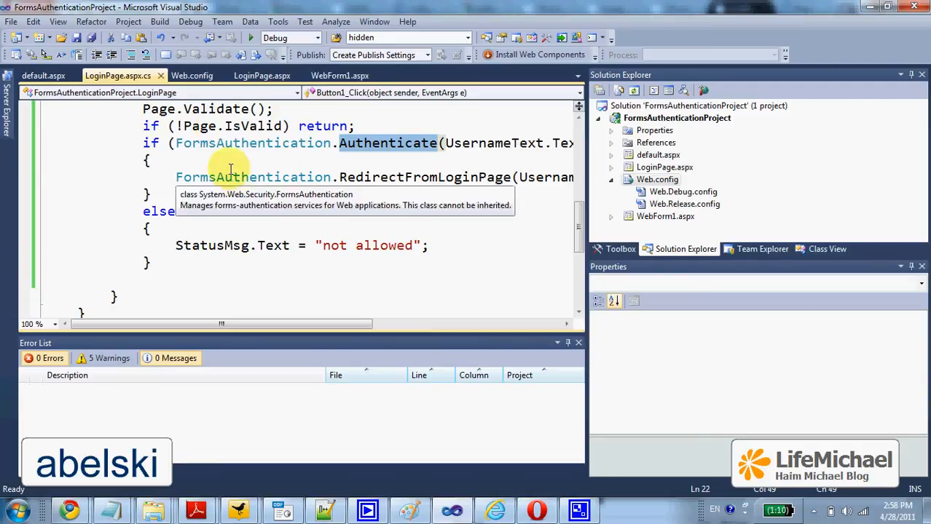
pyautogui.click(193, 75)
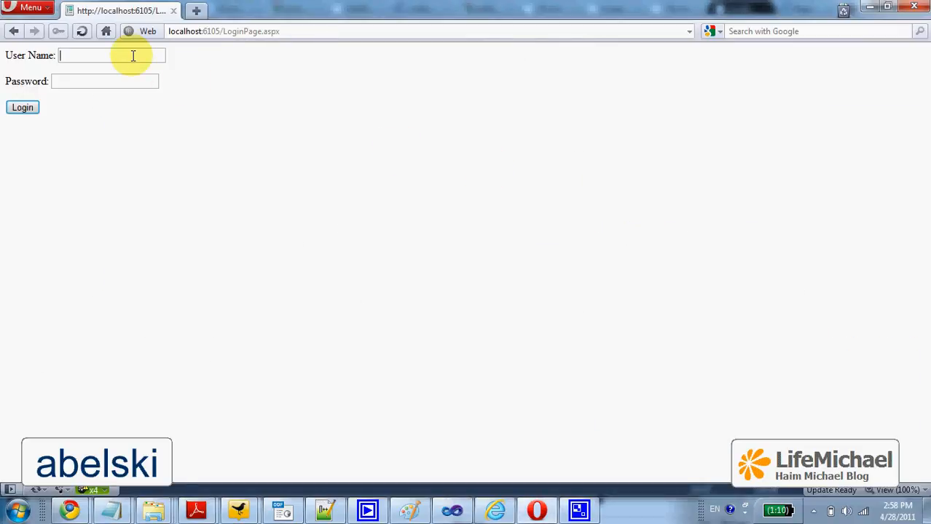
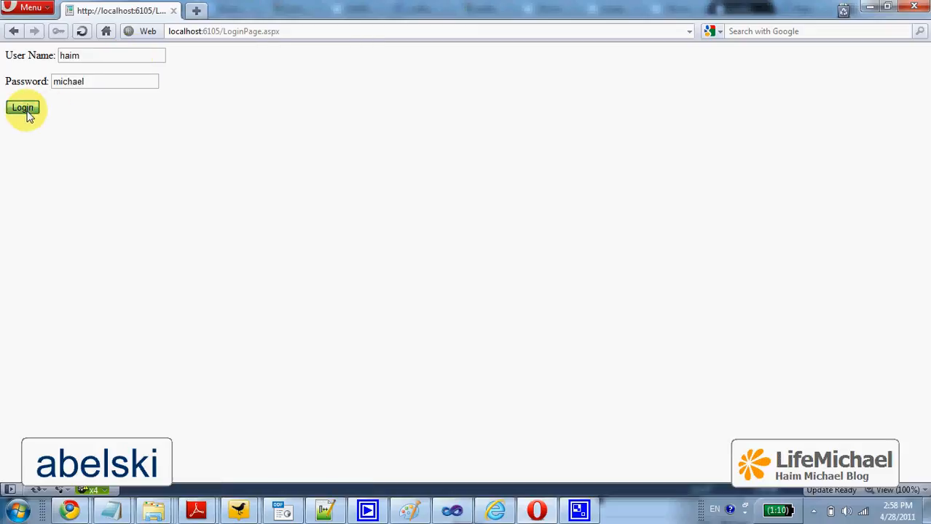
pyautogui.click(22, 107)
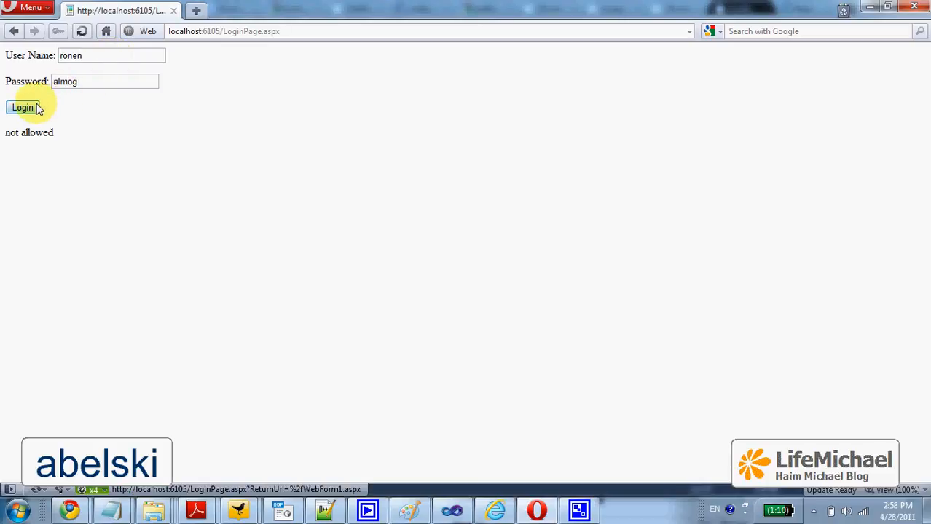
pyautogui.click(22, 108)
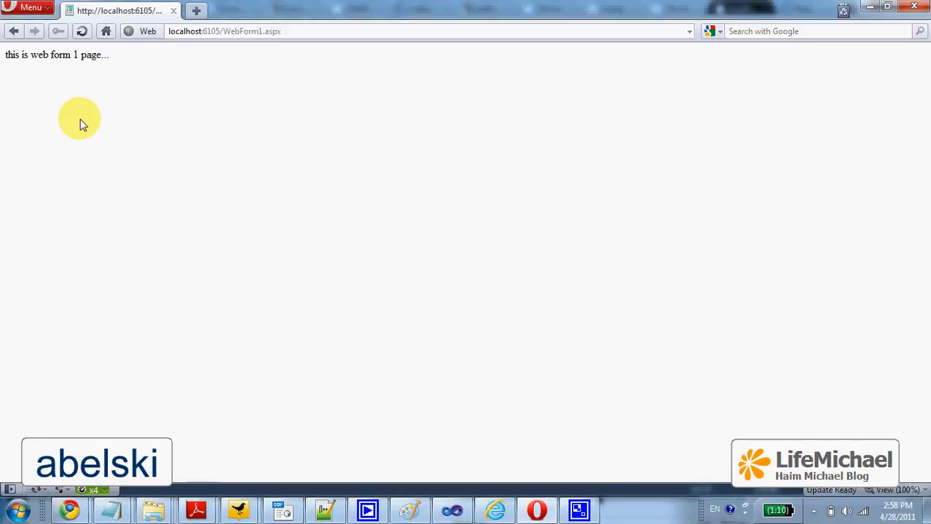
pyautogui.moveTo(240, 73)
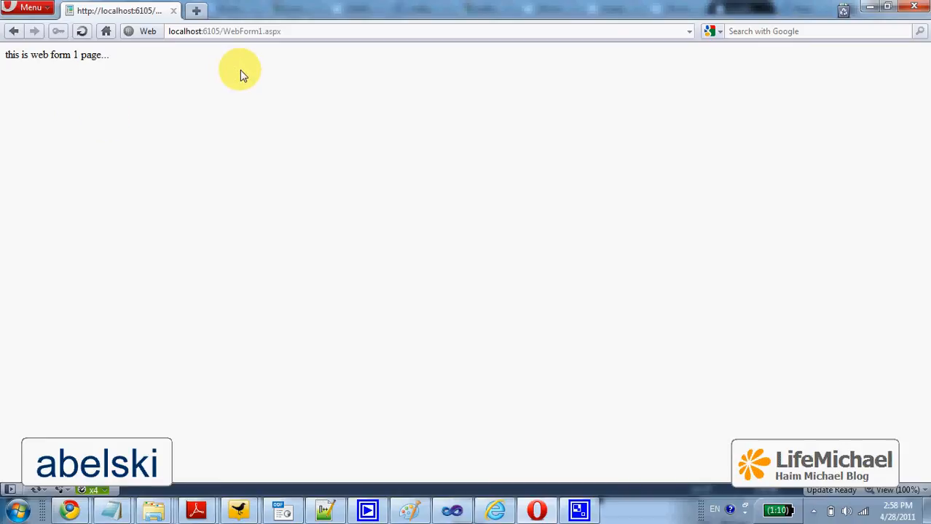